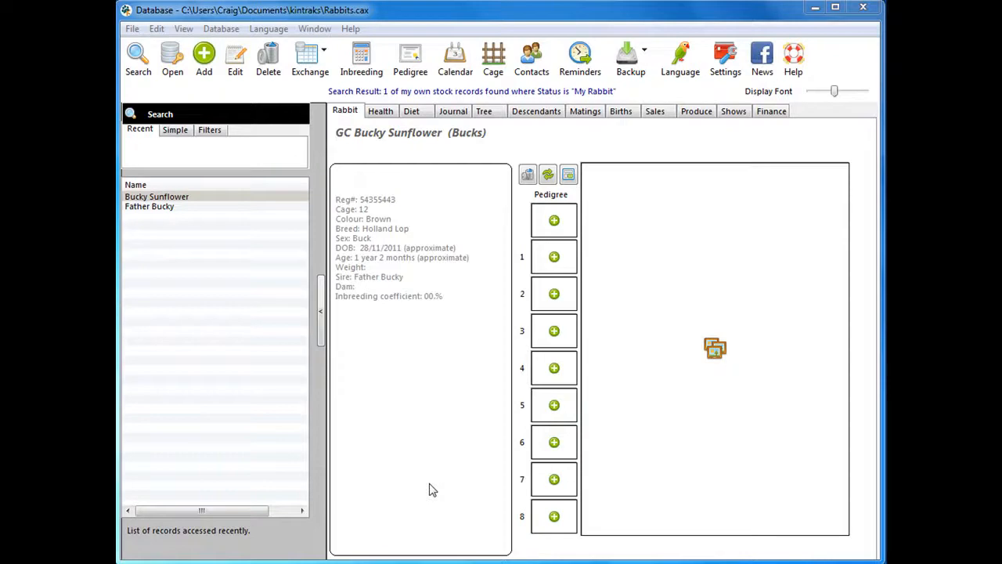
pyautogui.moveTo(196, 210)
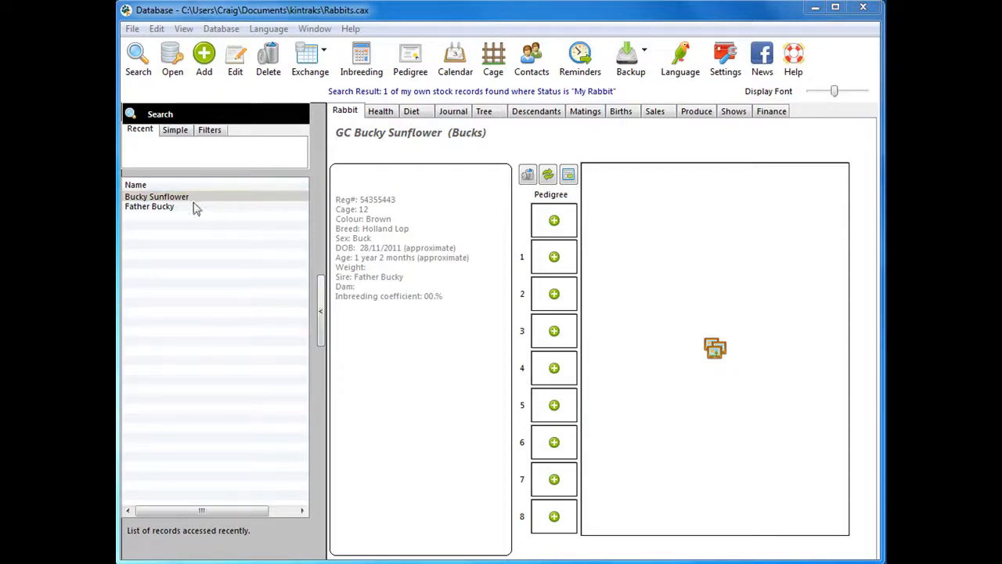
# Load the Bucky photo from the Desktop into Bucky Sunflower's pedigree picture slot
pyautogui.click(156, 197)
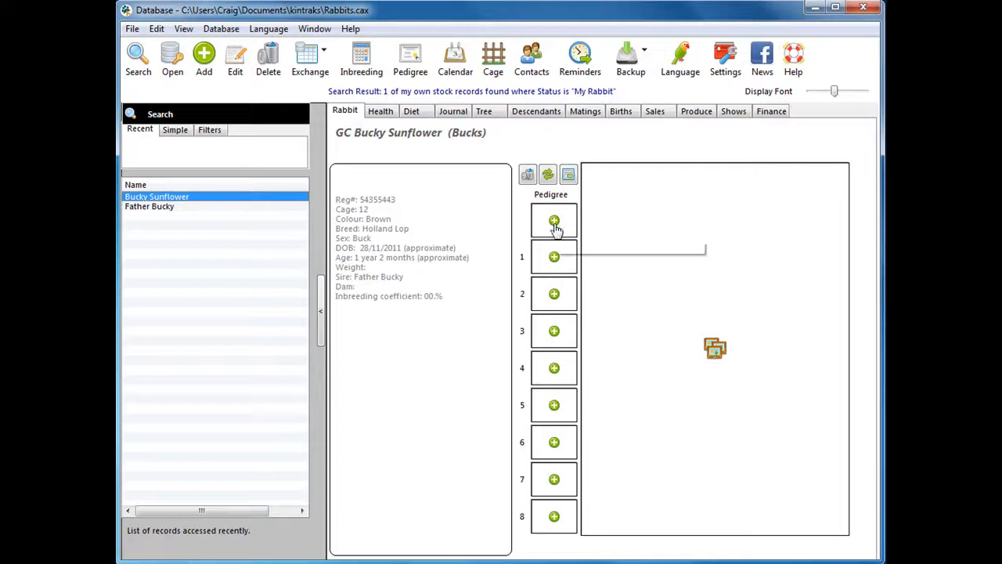
pyautogui.moveTo(553, 222)
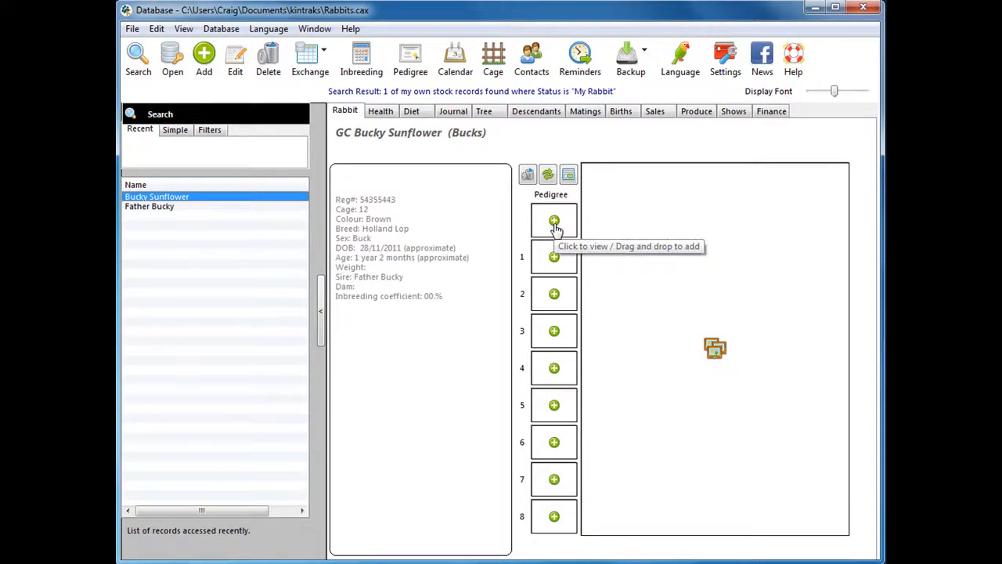
pyautogui.click(553, 219)
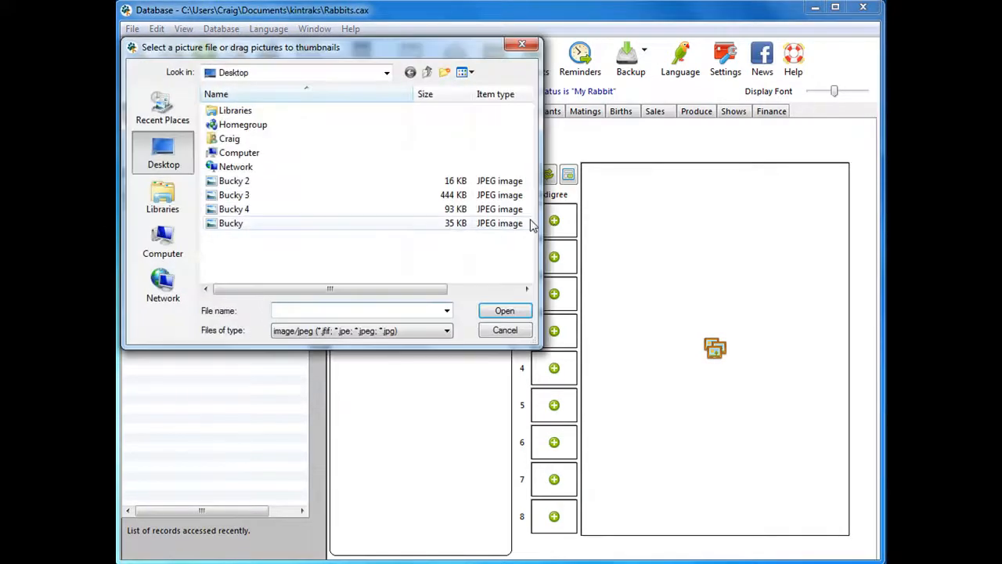
pyautogui.click(232, 222)
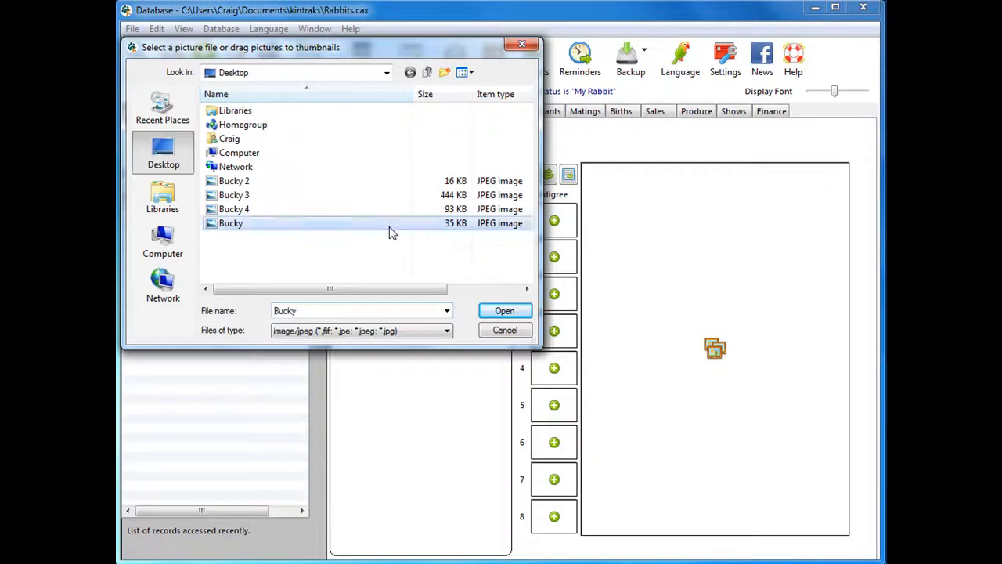
pyautogui.click(504, 310)
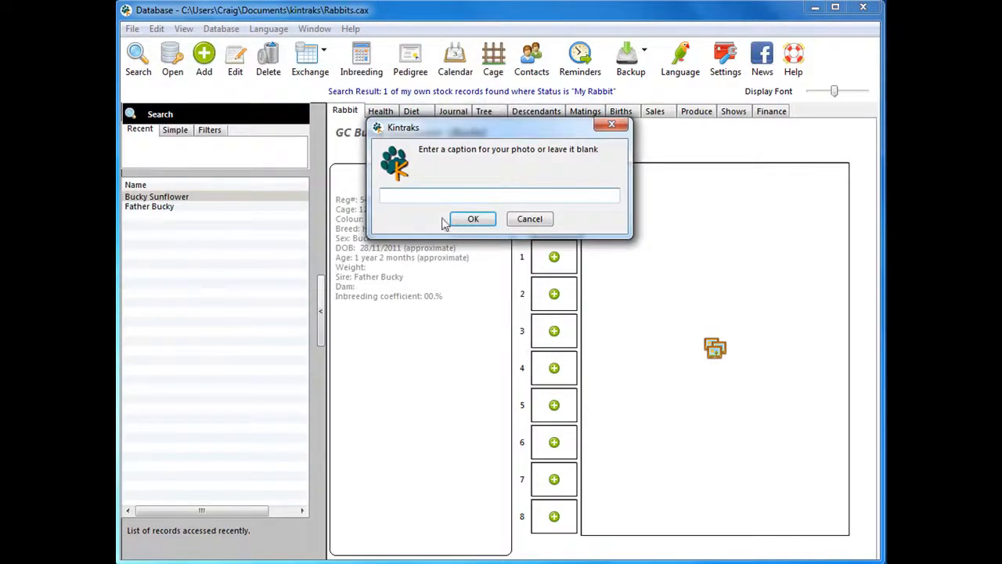
# Caption the pedigree picture 'Bucky smiling' and confirm it
pyautogui.write('B')
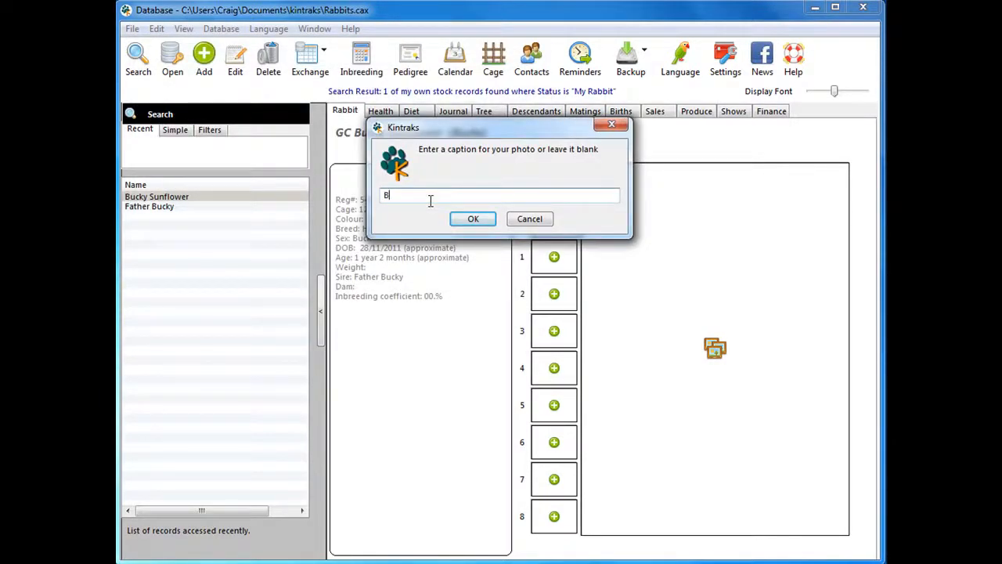
pyautogui.write('ucky')
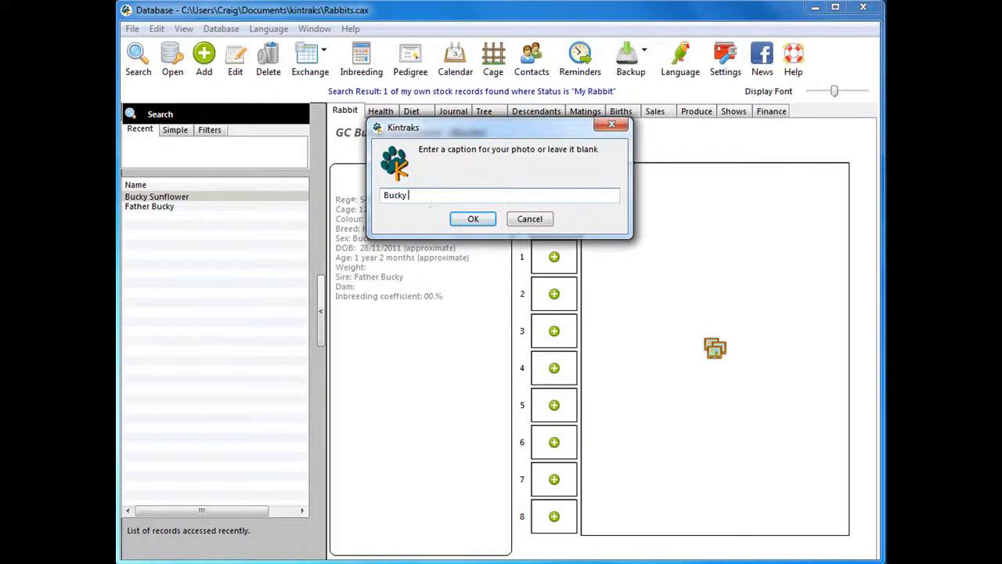
pyautogui.write('smiling')
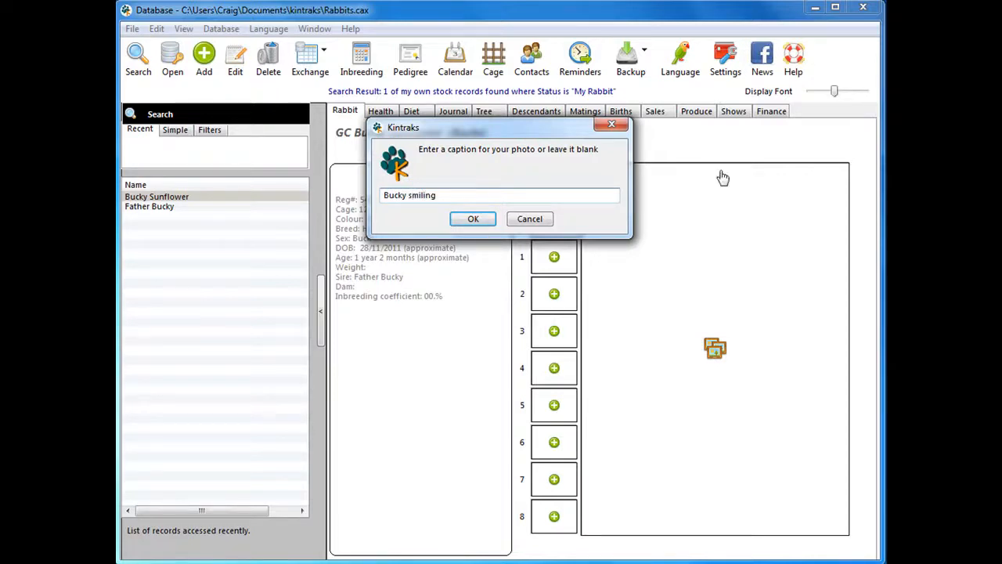
pyautogui.click(473, 219)
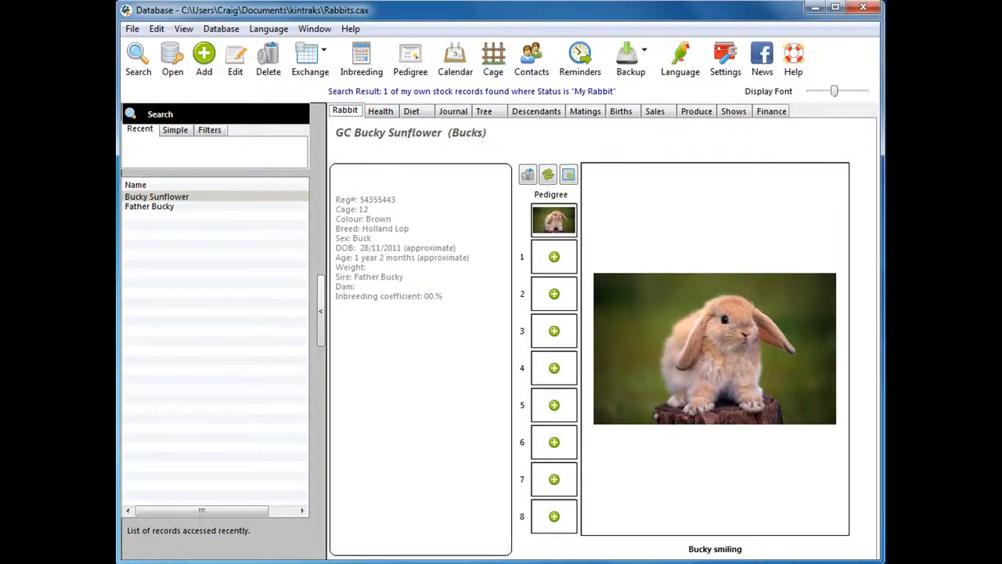
pyautogui.moveTo(566, 256)
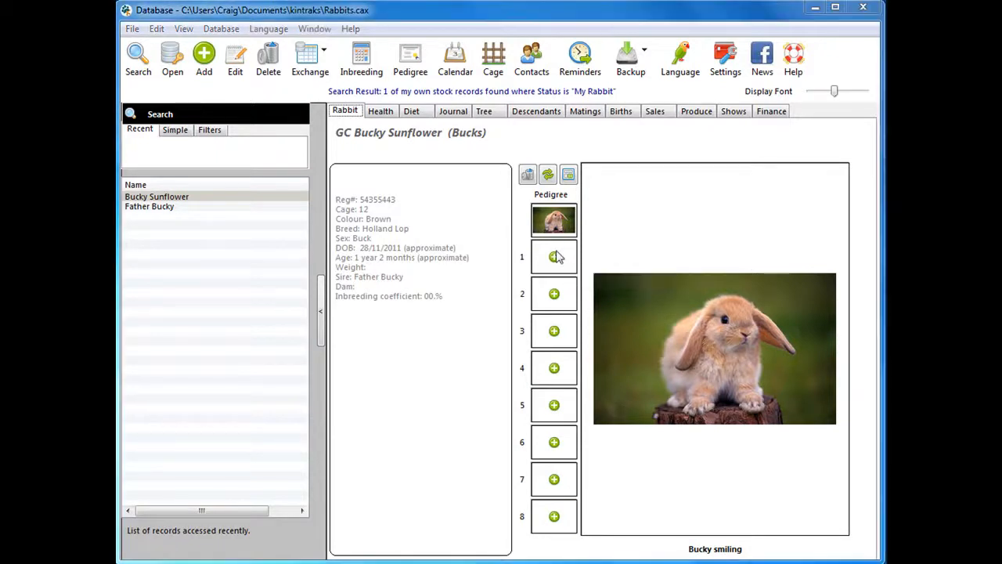
# Add Bucky 2 to slot 1 and more Bucky photos to slots 2 and 3, skipping captions
pyautogui.click(553, 256)
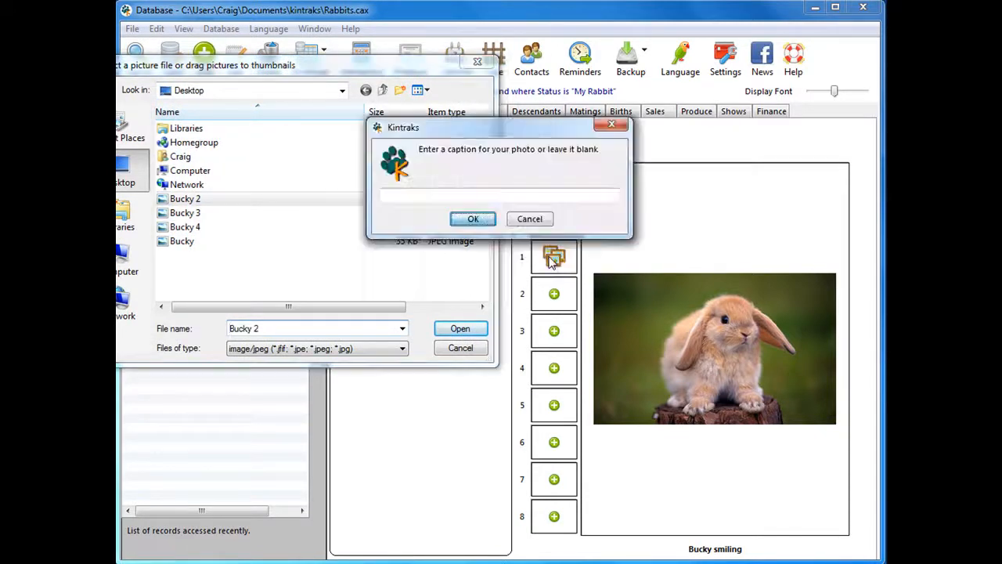
pyautogui.click(472, 219)
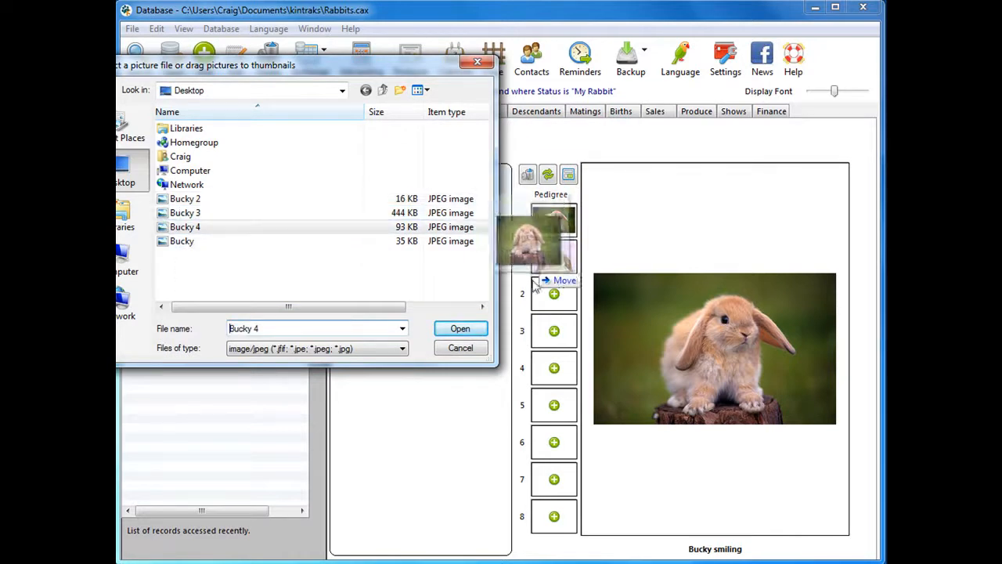
pyautogui.click(460, 328)
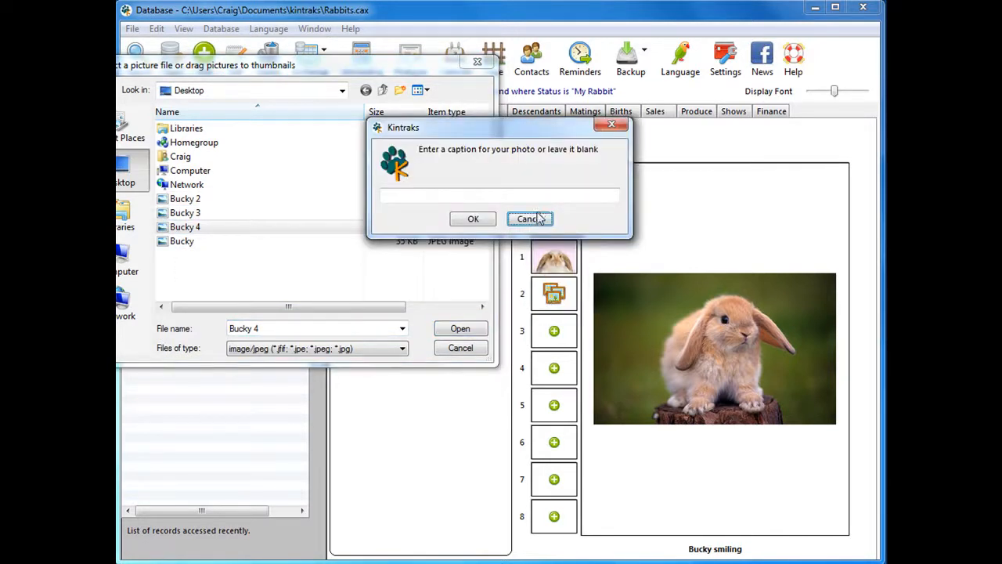
pyautogui.click(529, 219)
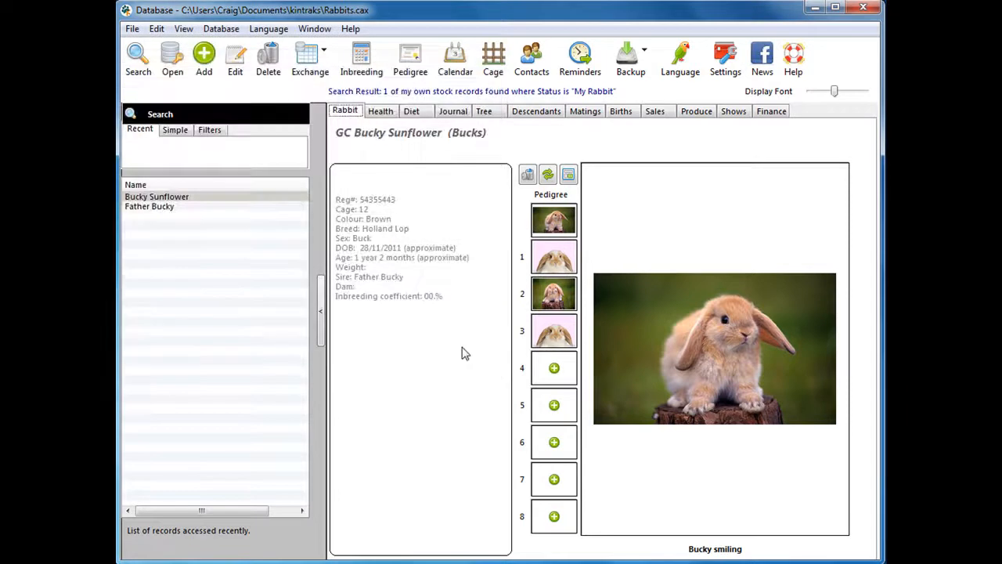
# Delete the photo in picture slot 3, leaving slots 1 and 2 filled
pyautogui.click(552, 331)
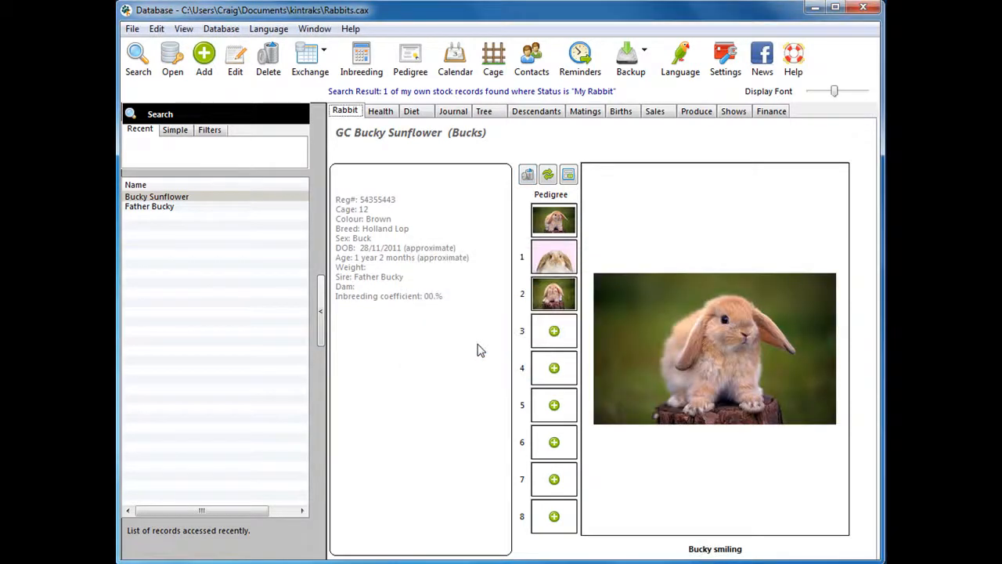
pyautogui.moveTo(533, 232)
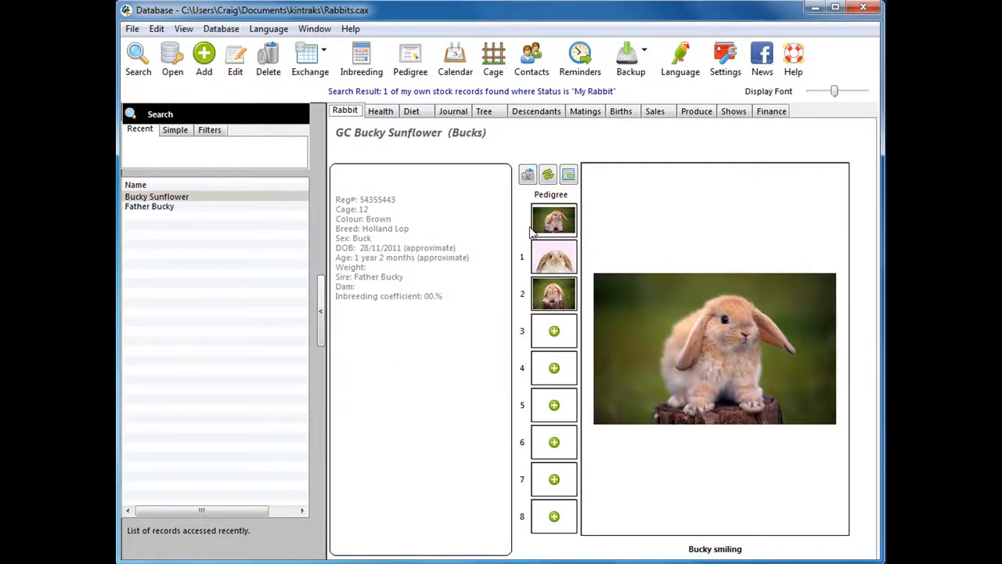
pyautogui.moveTo(535, 228)
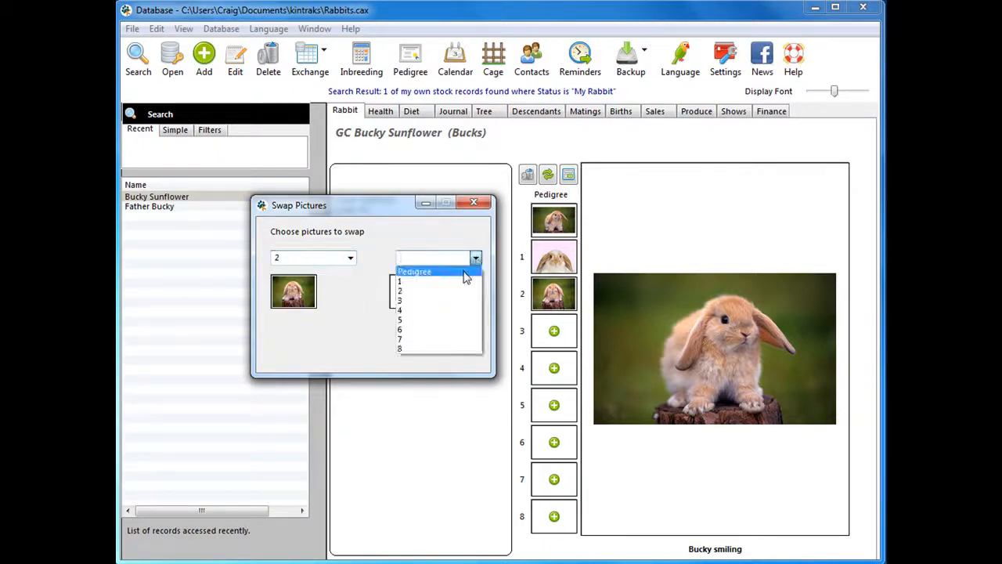
# Swap slot 2's photo with the pedigree picture and close Bucky Sunflower's record
pyautogui.click(414, 271)
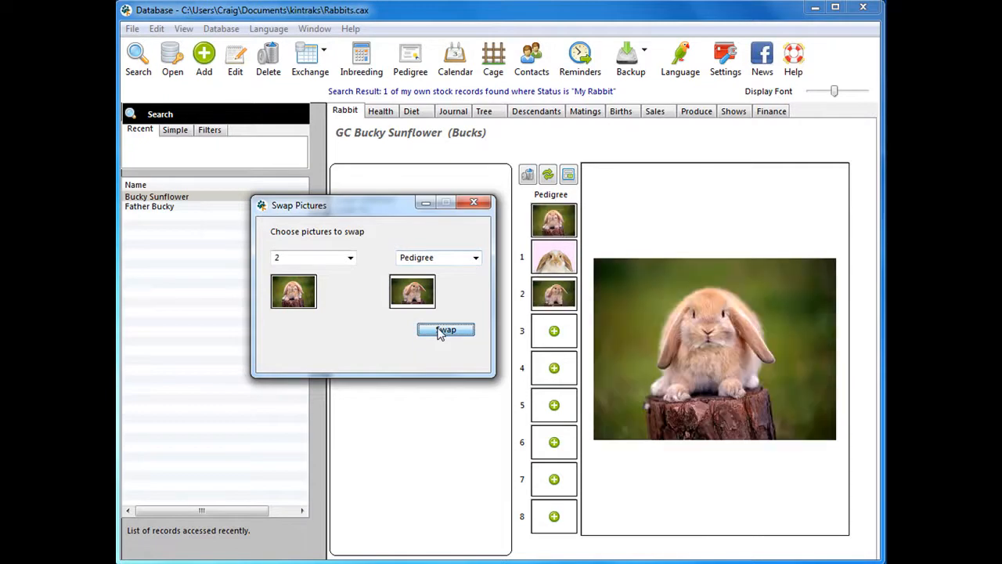
pyautogui.click(444, 329)
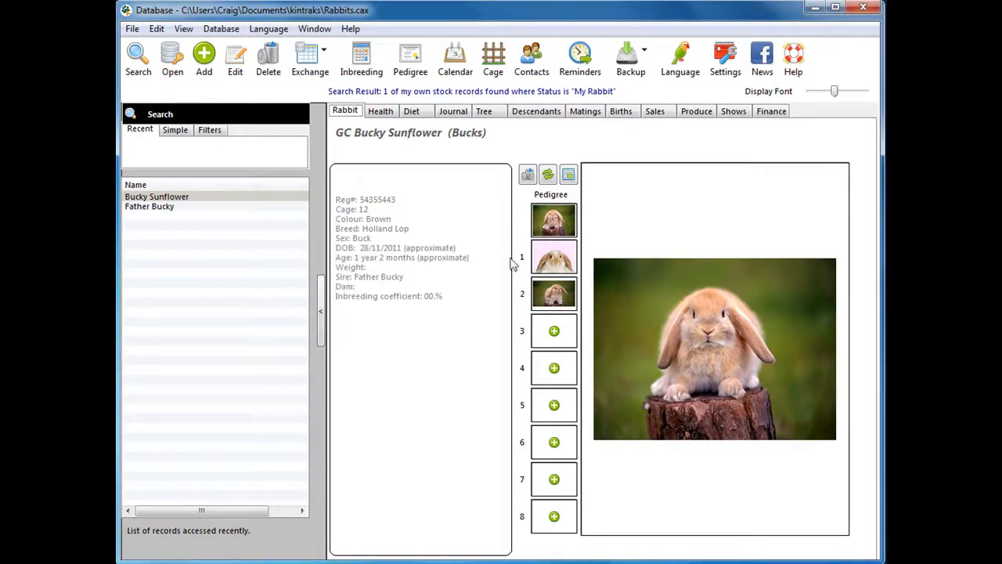
pyautogui.moveTo(551, 223)
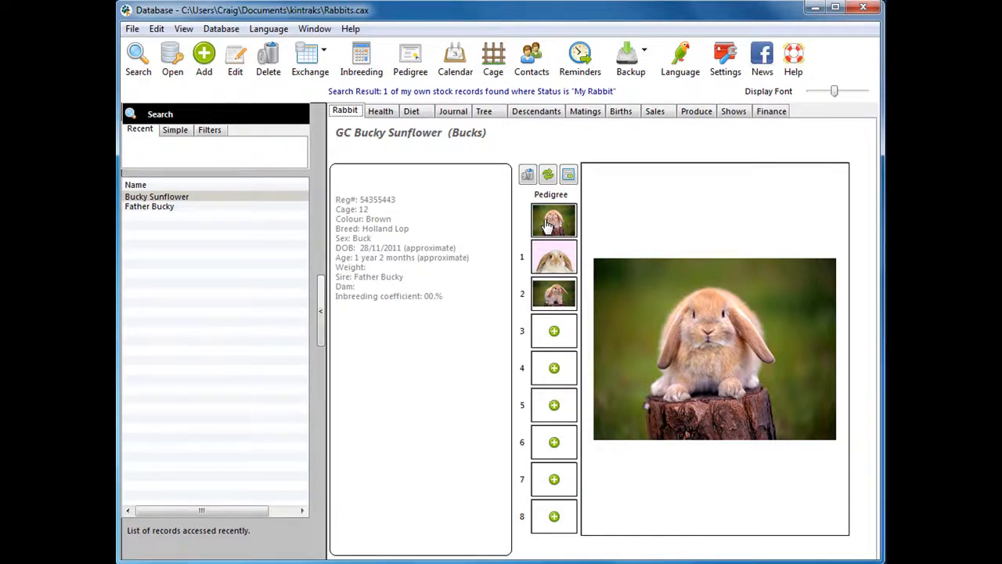
pyautogui.click(567, 174)
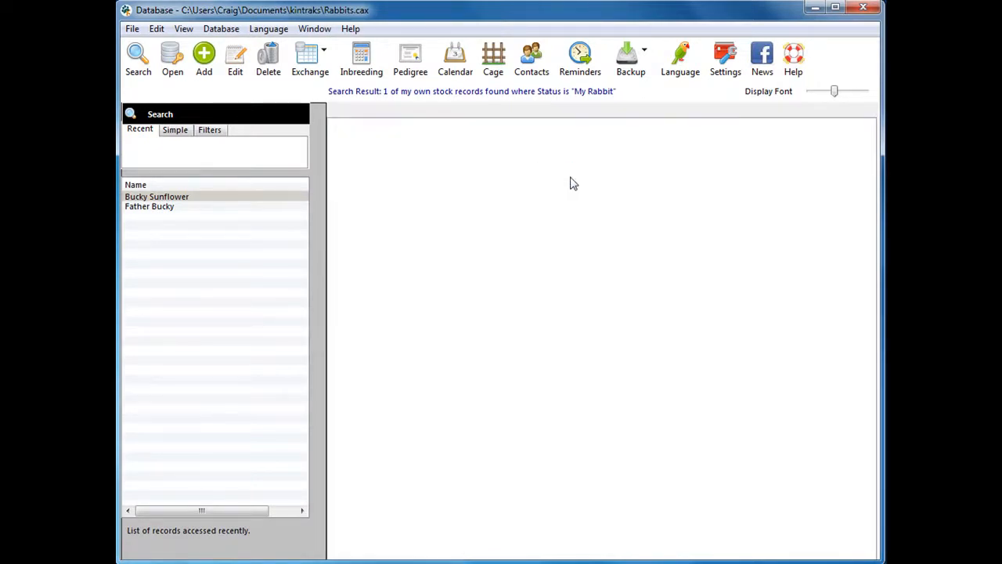
# Reopen Bucky Sunflower from the Recent list to confirm its photos persisted
pyautogui.doubleClick(157, 197)
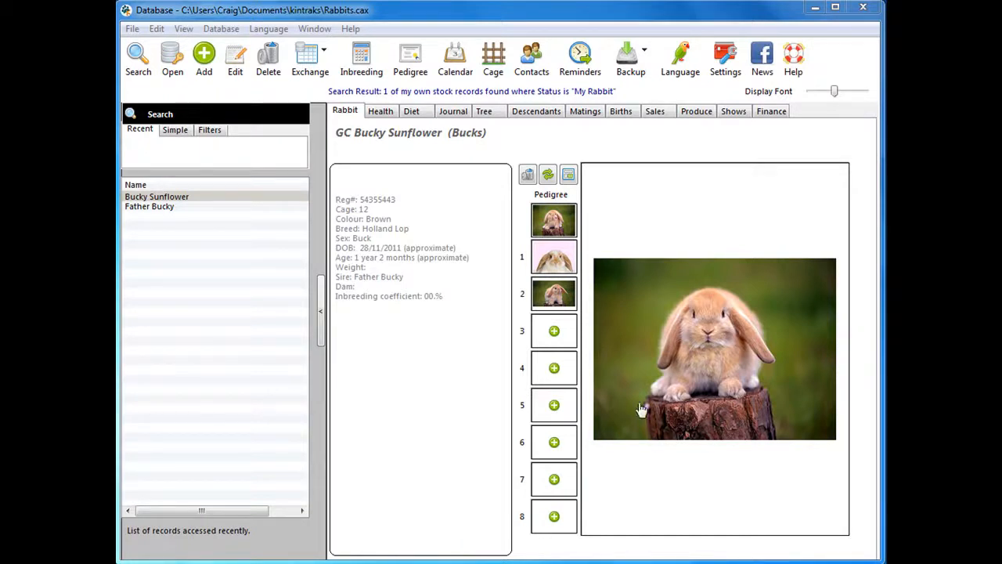
pyautogui.moveTo(692, 394)
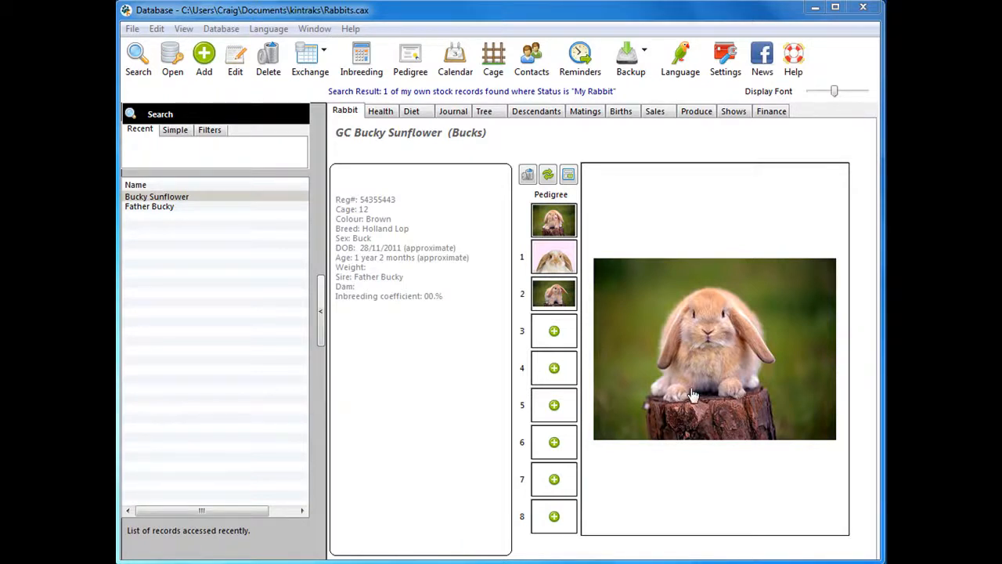
pyautogui.moveTo(706, 360)
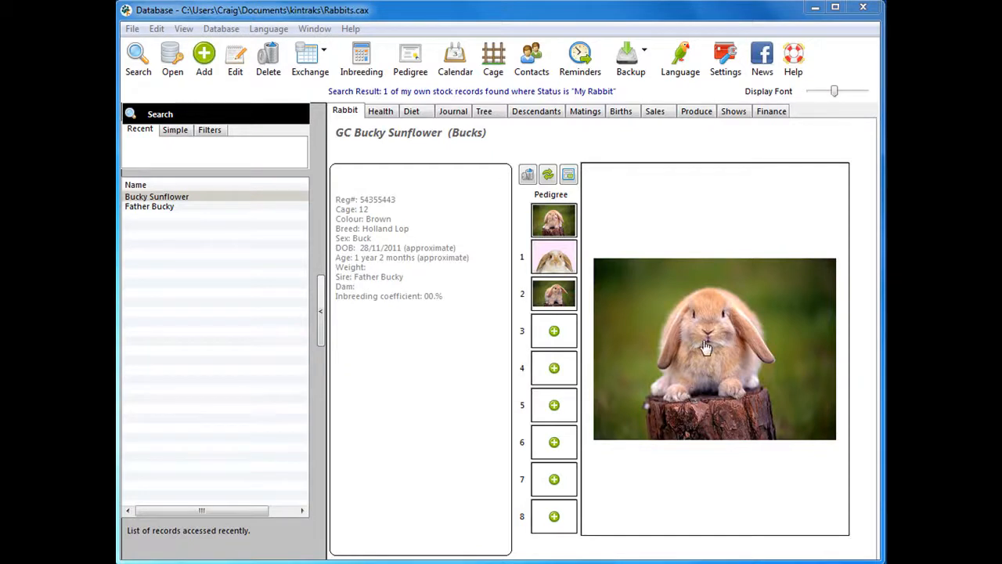
# View the pedigree photo in Windows Photo Viewer and send it to Paint
pyautogui.doubleClick(714, 347)
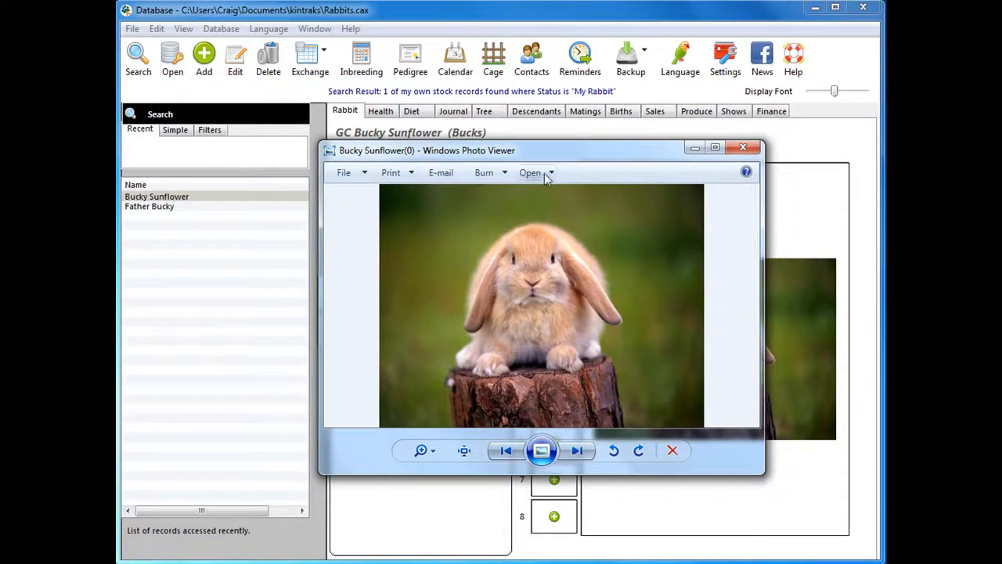
pyautogui.click(535, 172)
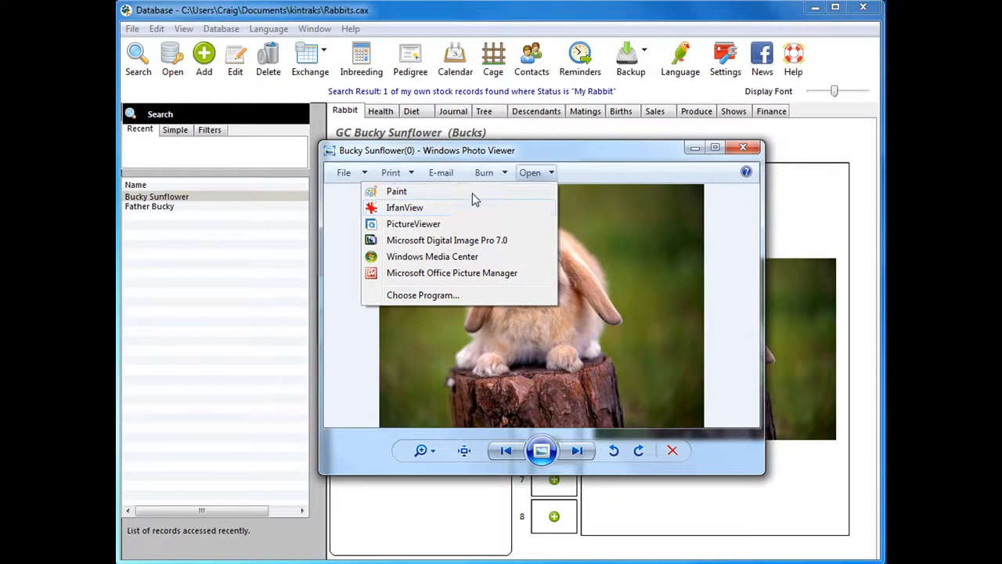
pyautogui.click(396, 191)
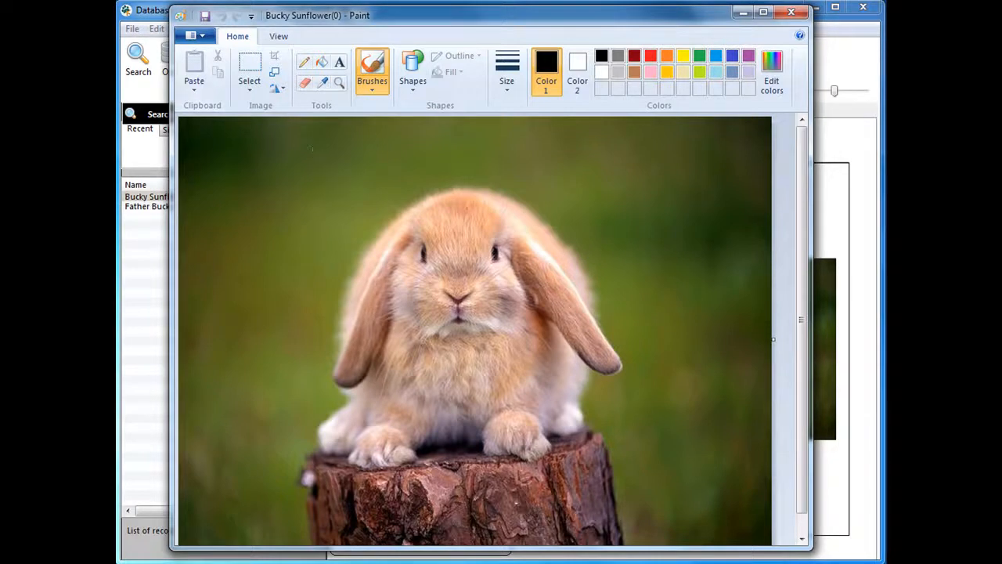
# Mark a rectangle around the rabbit and stump top and crop the photo to it
pyautogui.moveTo(267, 144); pyautogui.dragTo(274, 266)
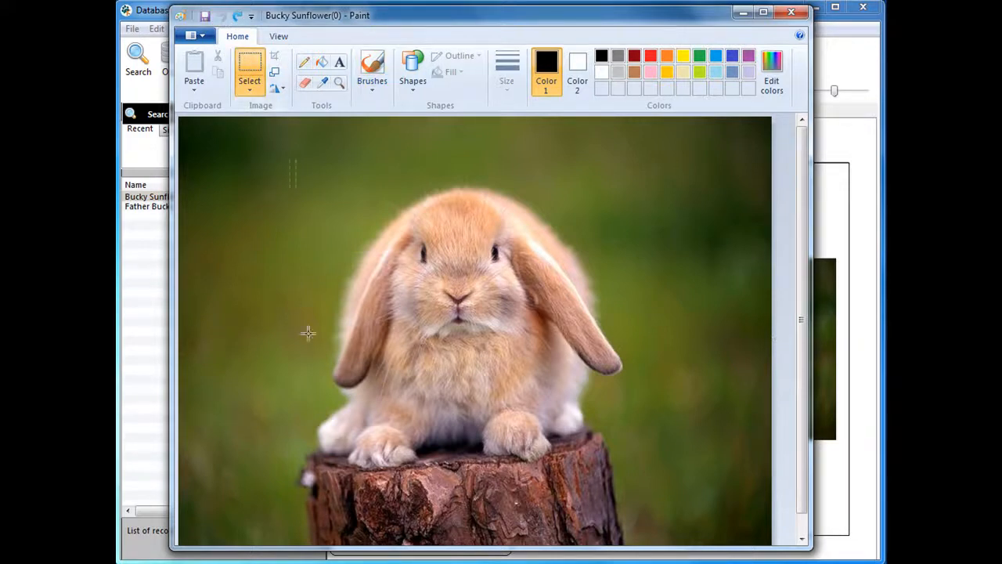
pyautogui.moveTo(289, 160); pyautogui.dragTo(641, 482)
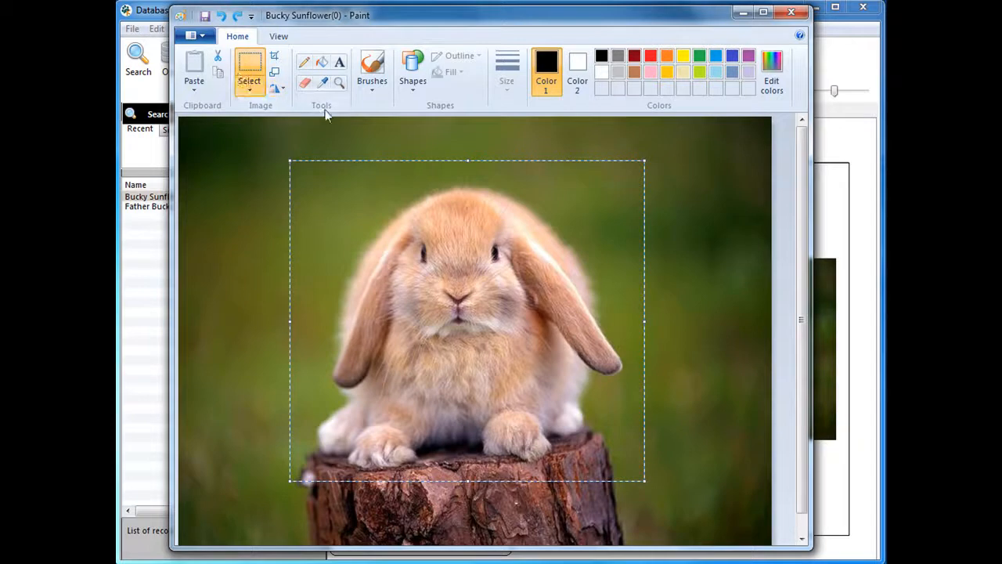
pyautogui.rightClick(445, 238)
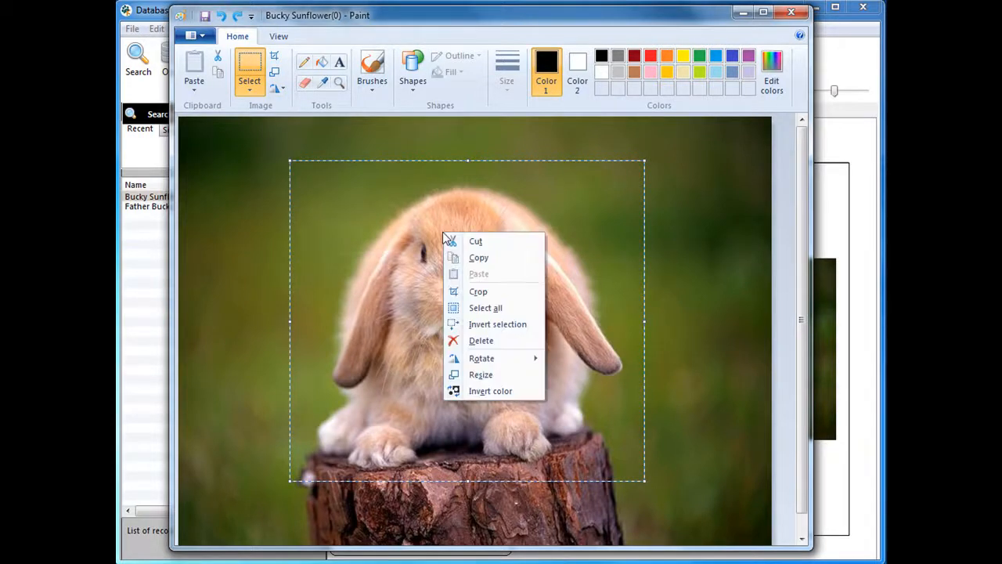
pyautogui.click(479, 289)
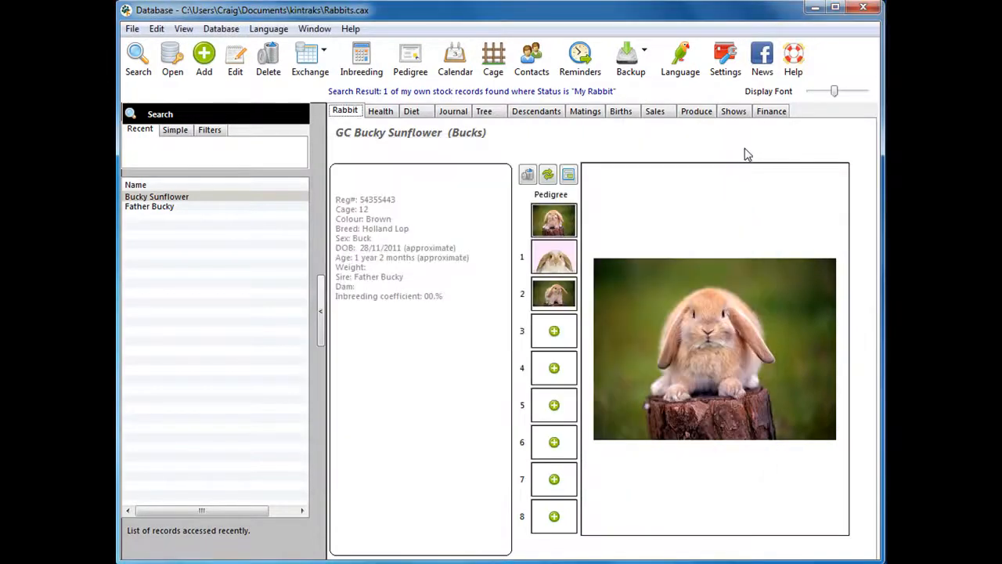
# Preview the pedigree picture and photo 1, then reload the record to show the cropped photo
pyautogui.click(553, 219)
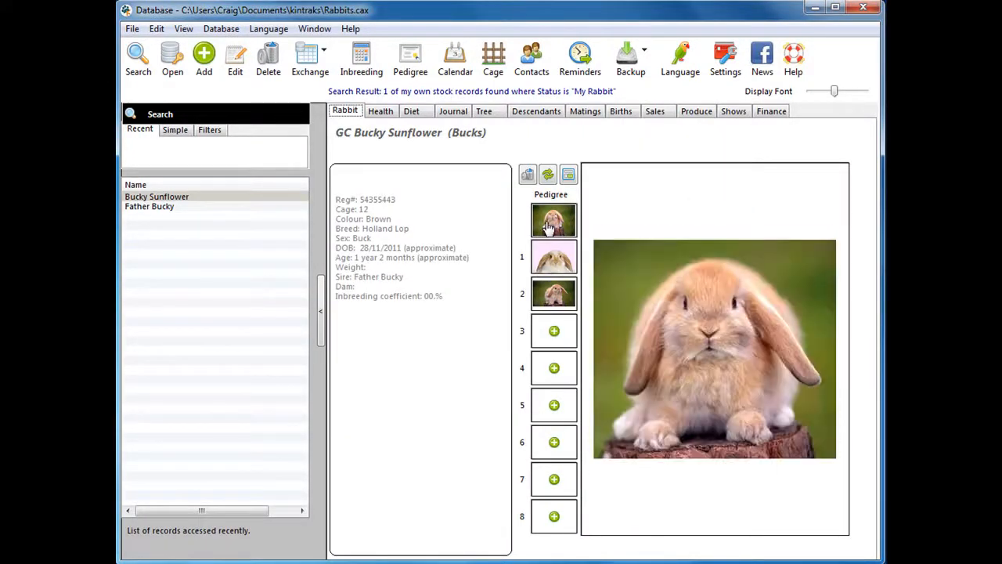
pyautogui.click(551, 256)
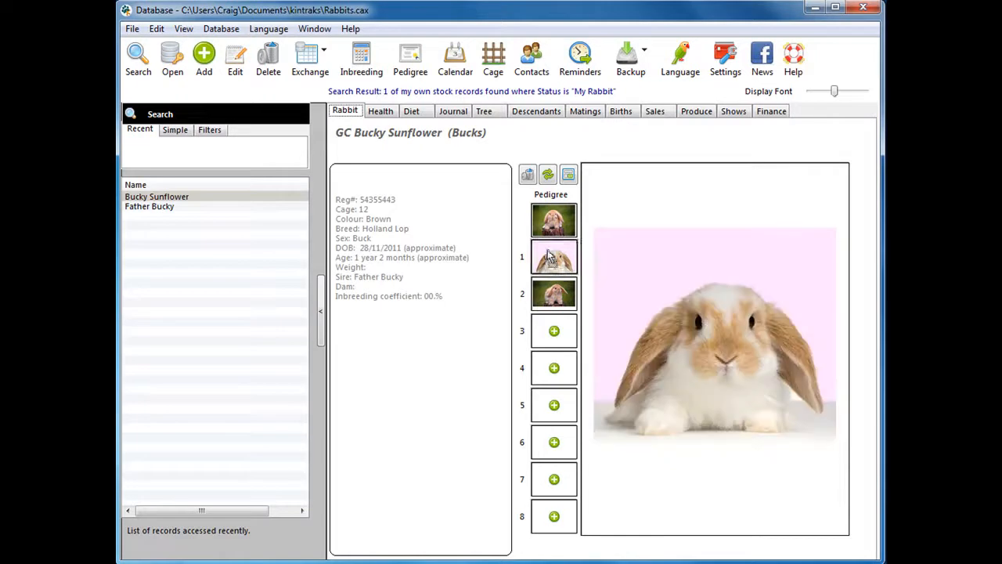
pyautogui.click(156, 197)
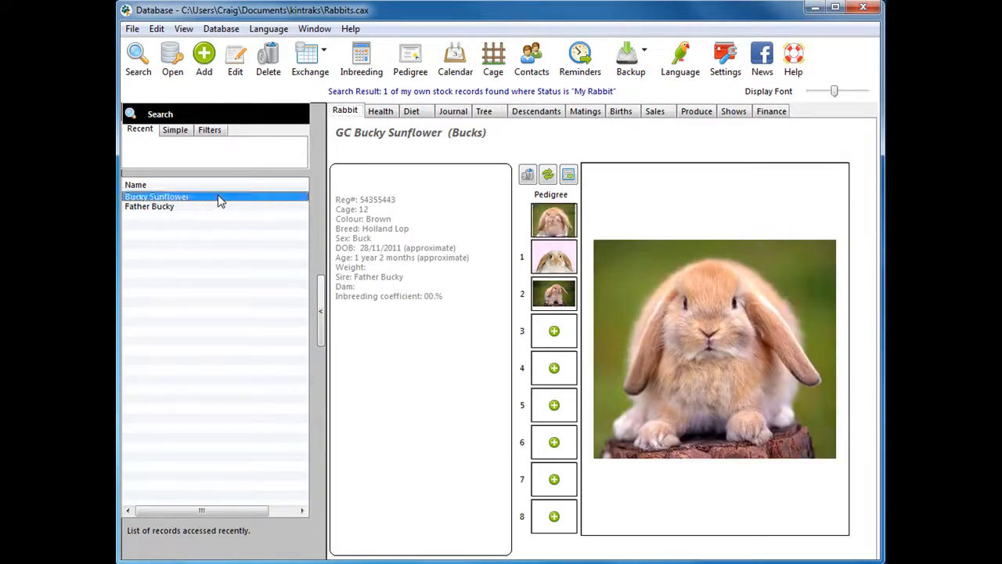
pyautogui.moveTo(691, 329)
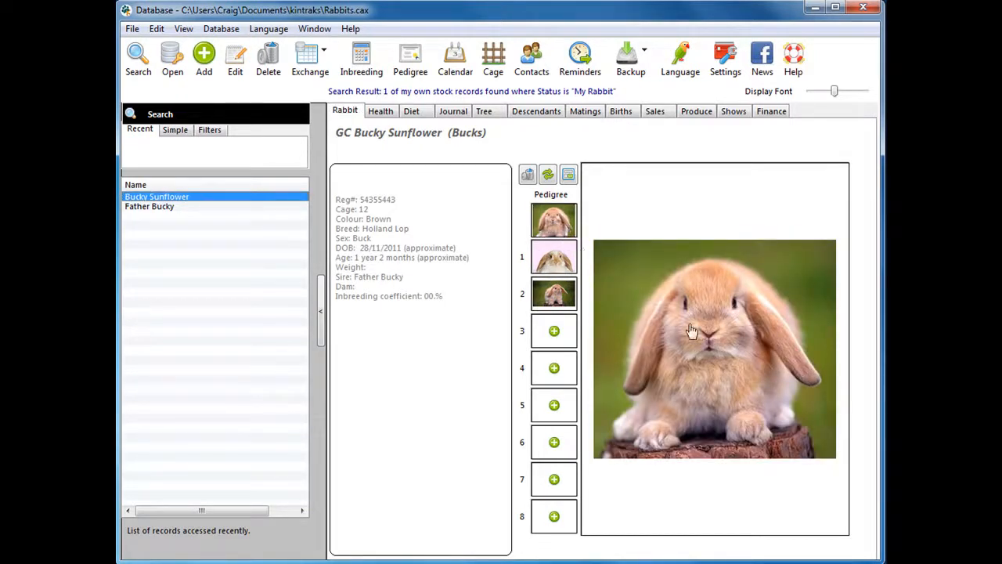
pyautogui.moveTo(692, 329)
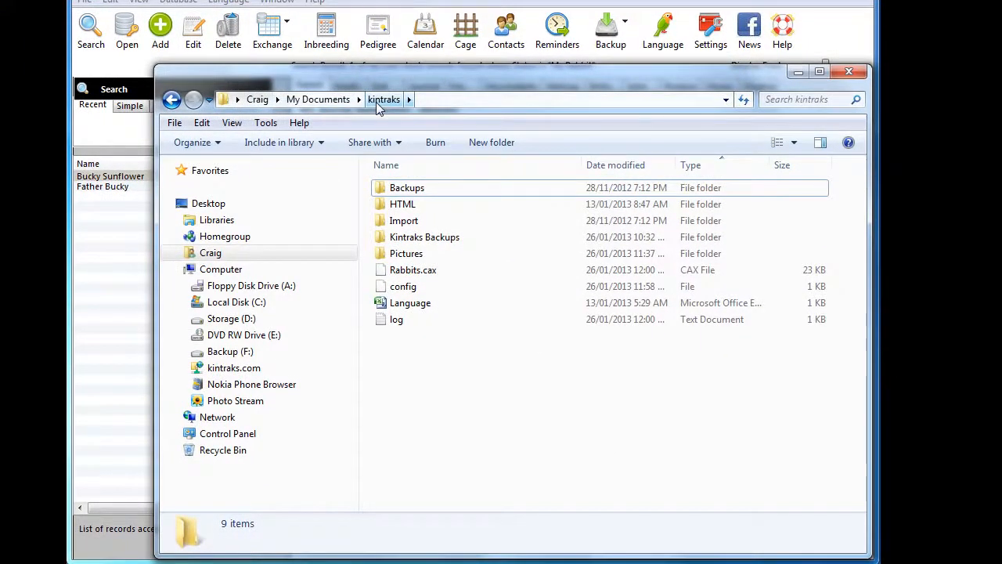
pyautogui.moveTo(417, 316)
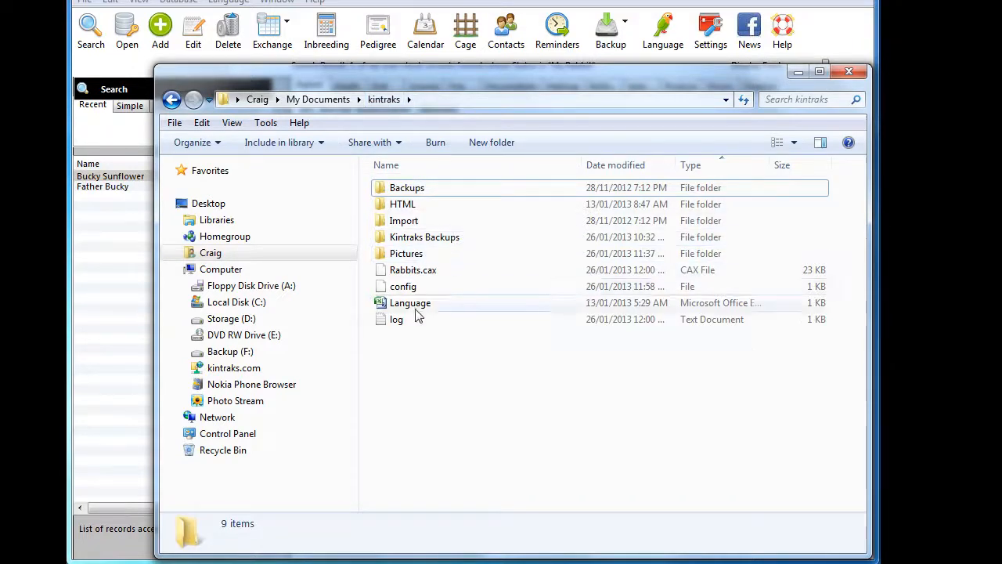
# Open Documents > kintraks > Pictures to see Bucky Sunflower's three stored photos
pyautogui.click(406, 253)
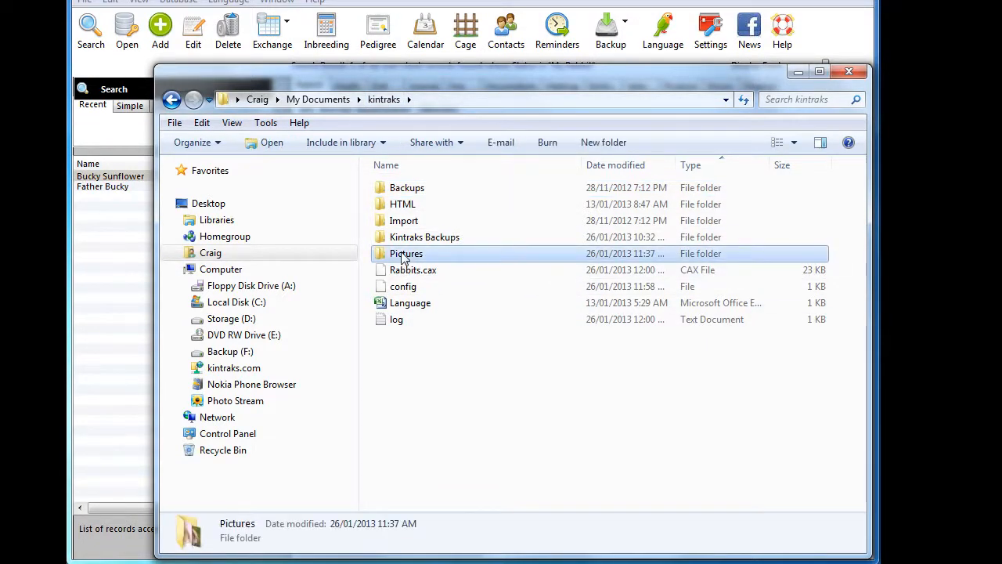
pyautogui.doubleClick(405, 253)
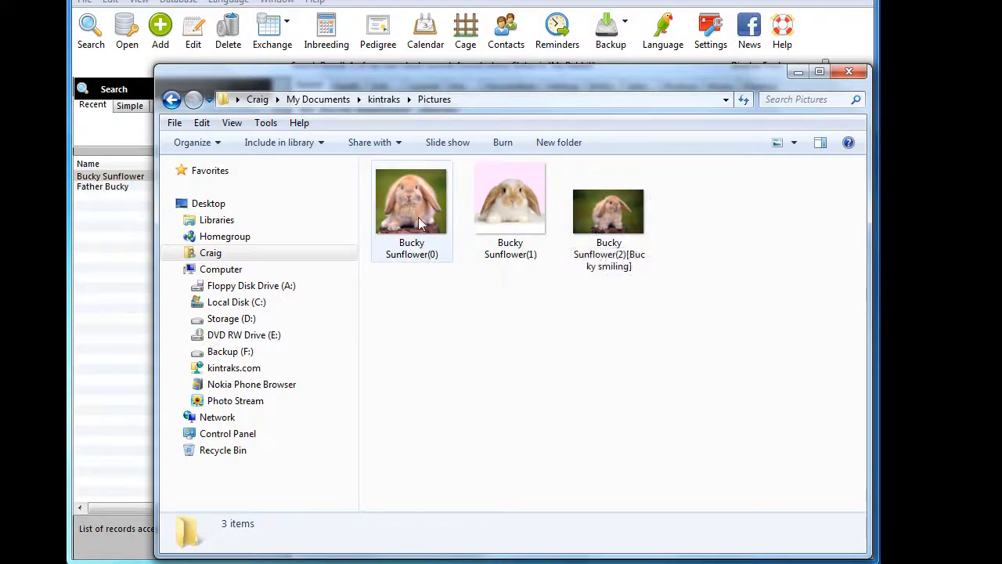
pyautogui.moveTo(420, 223)
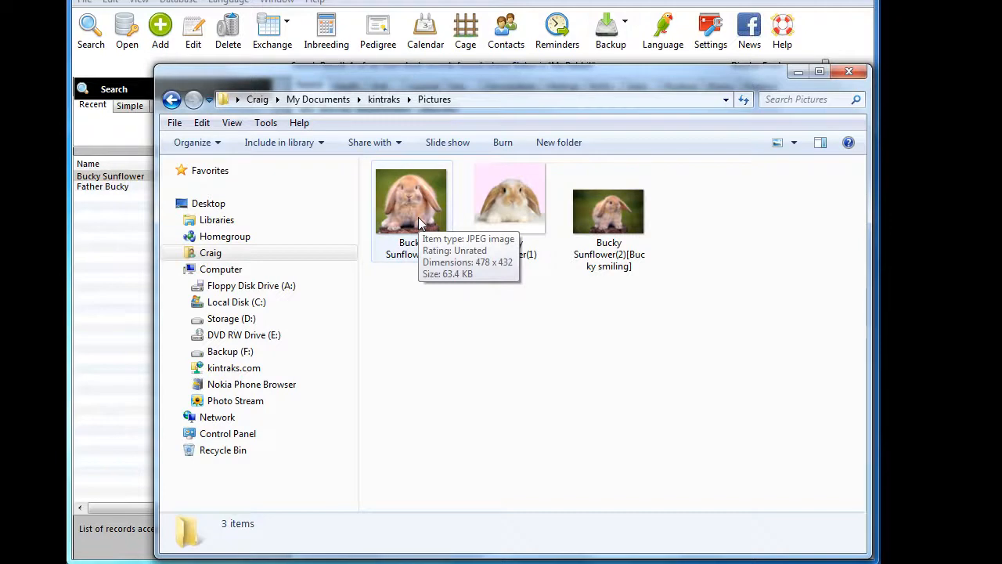